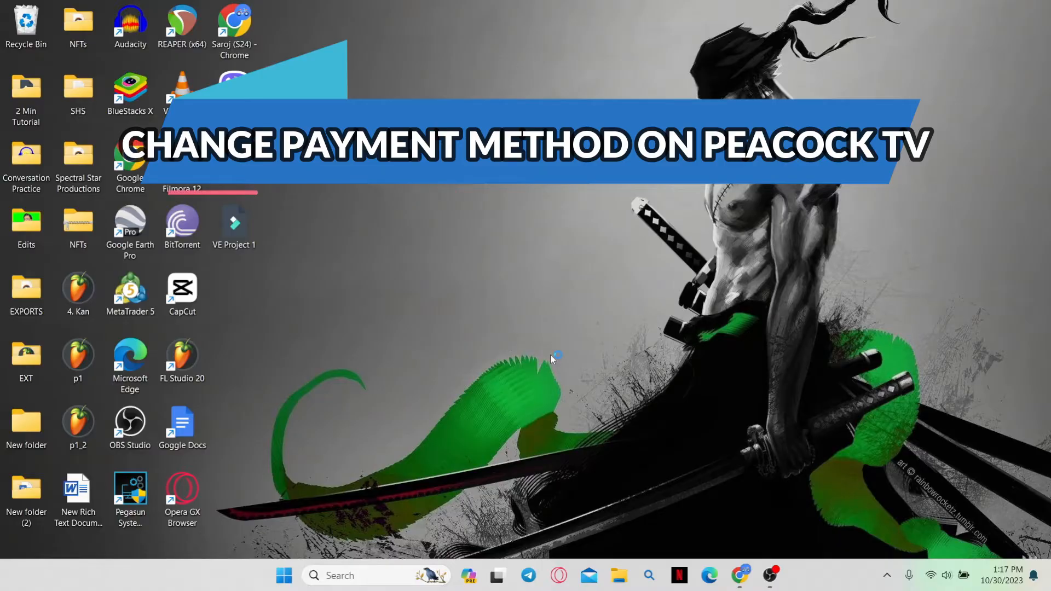
# - Open peacocktv.com in Opera GX and scroll through the signed-out homepage
pyautogui.click(557, 575)
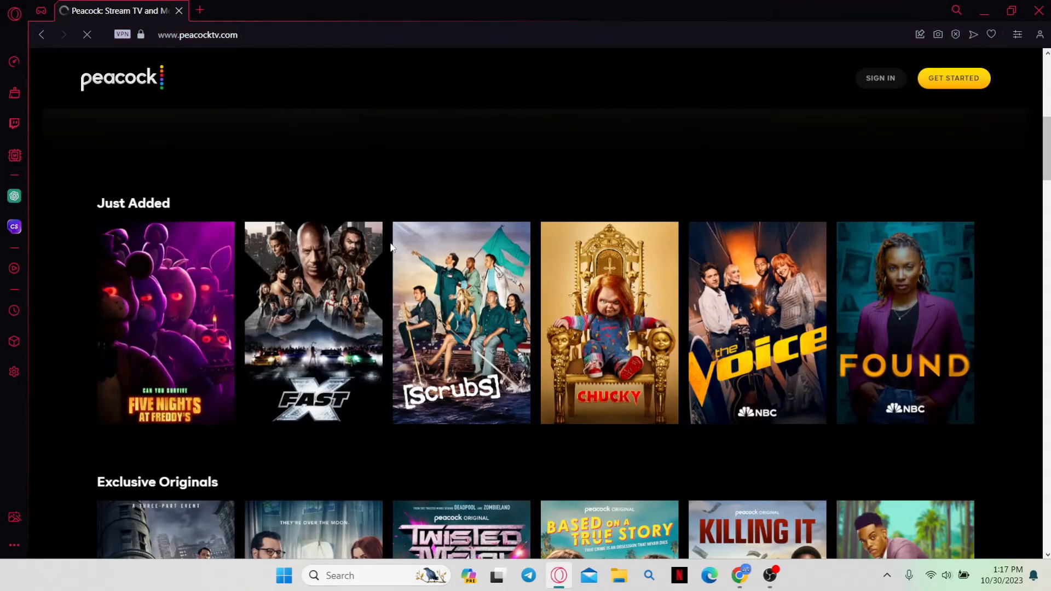
pyautogui.scroll(-3)
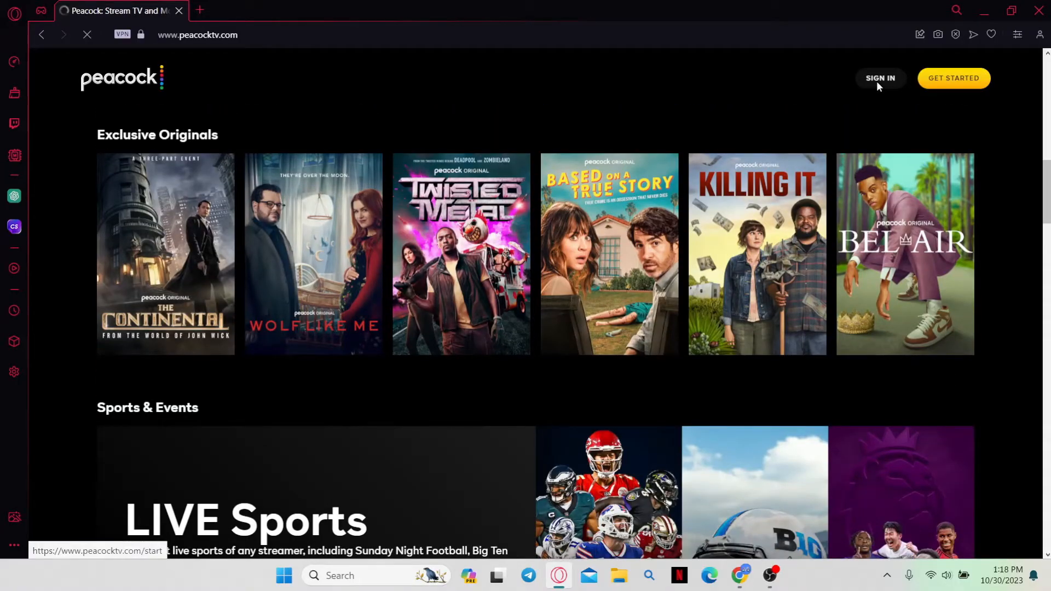
pyautogui.click(952, 78)
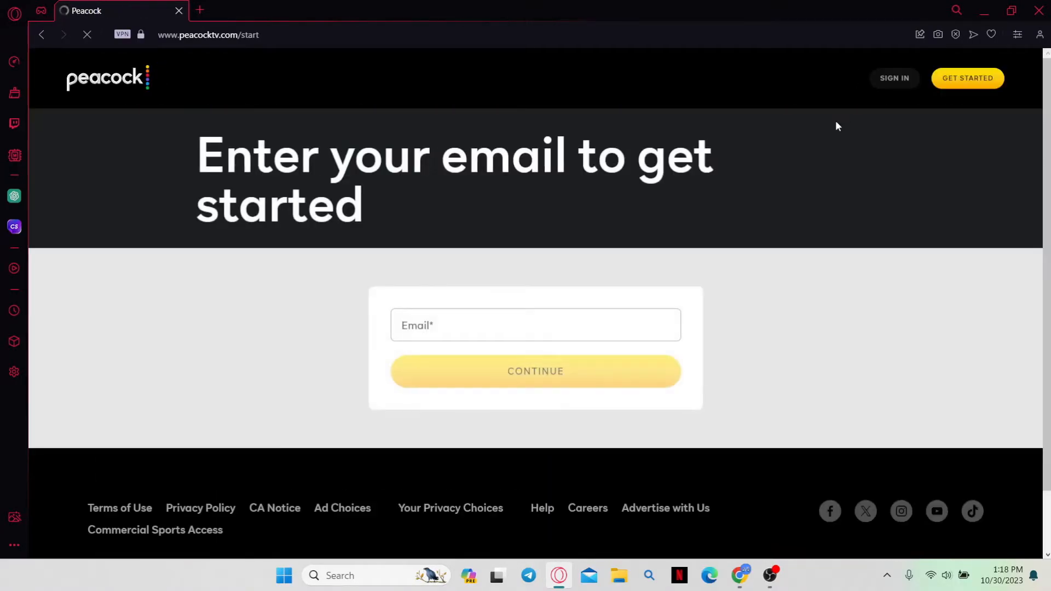
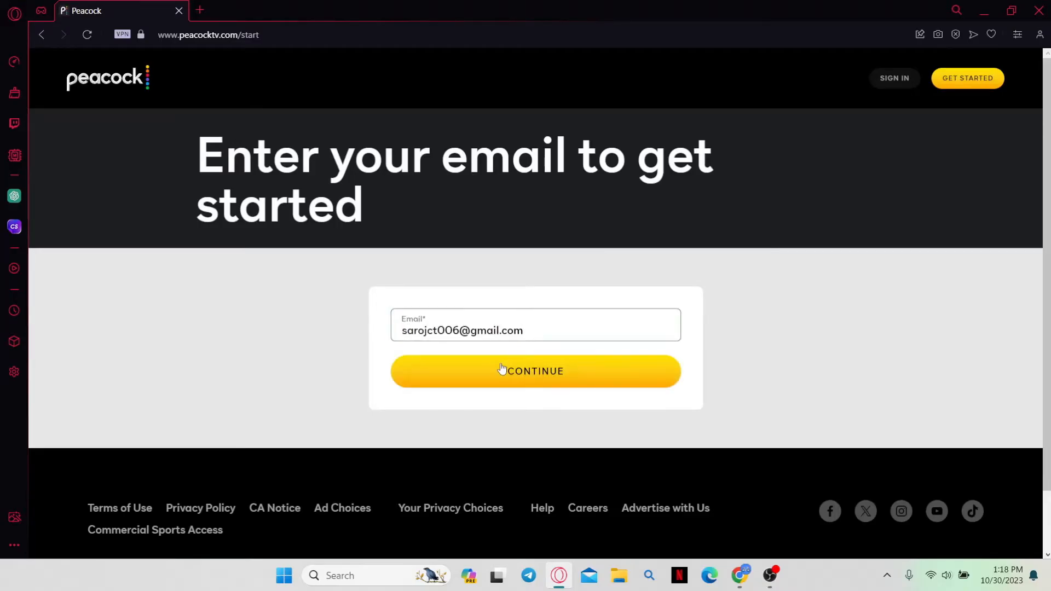
pyautogui.click(534, 371)
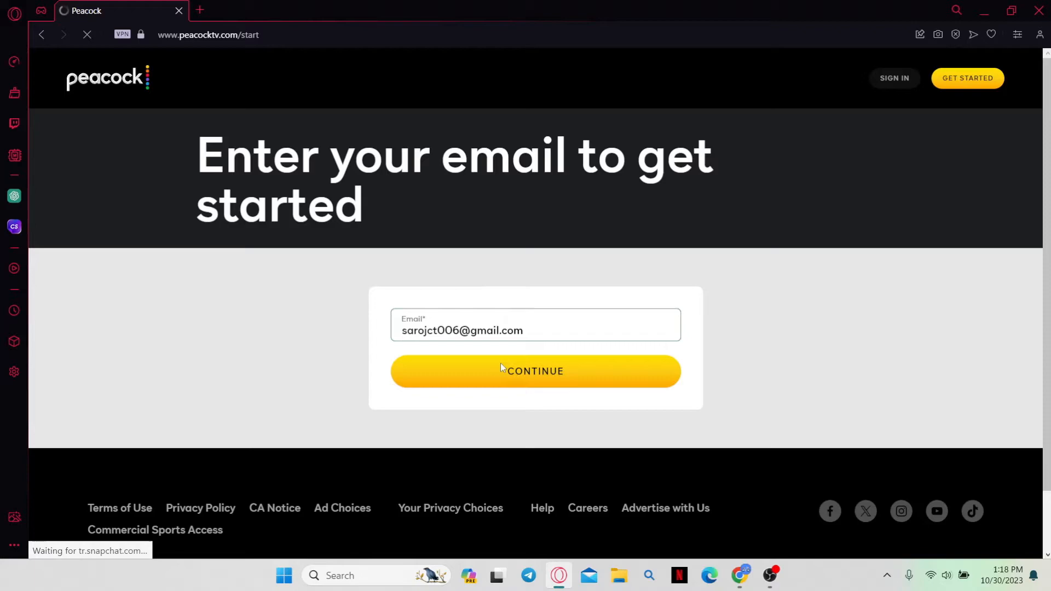
# - Switch pricing to Annual billing and choose the Premium Plus plan
pyautogui.click(534, 370)
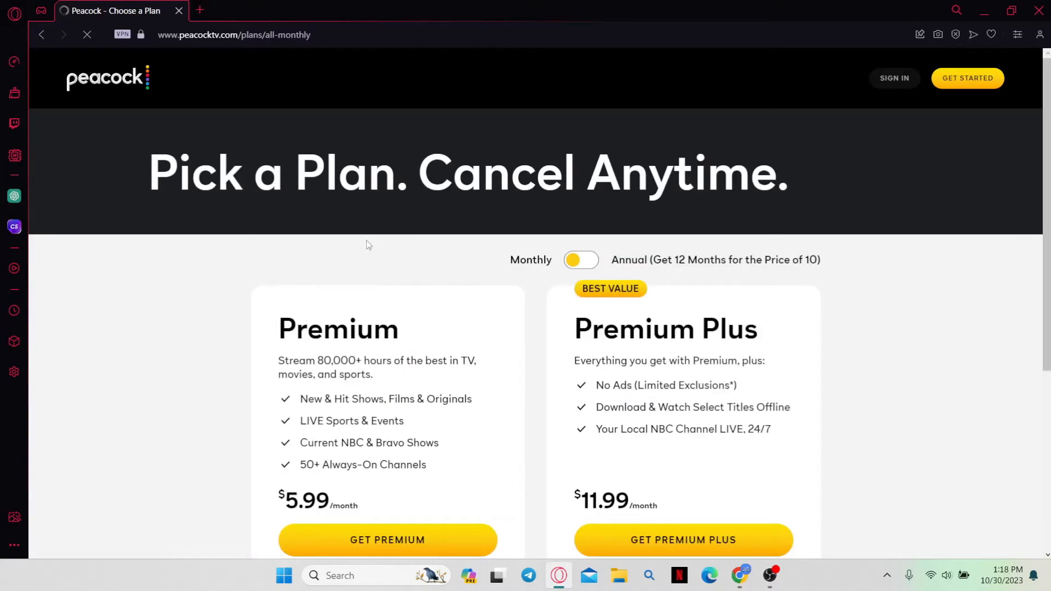
pyautogui.scroll(-3)
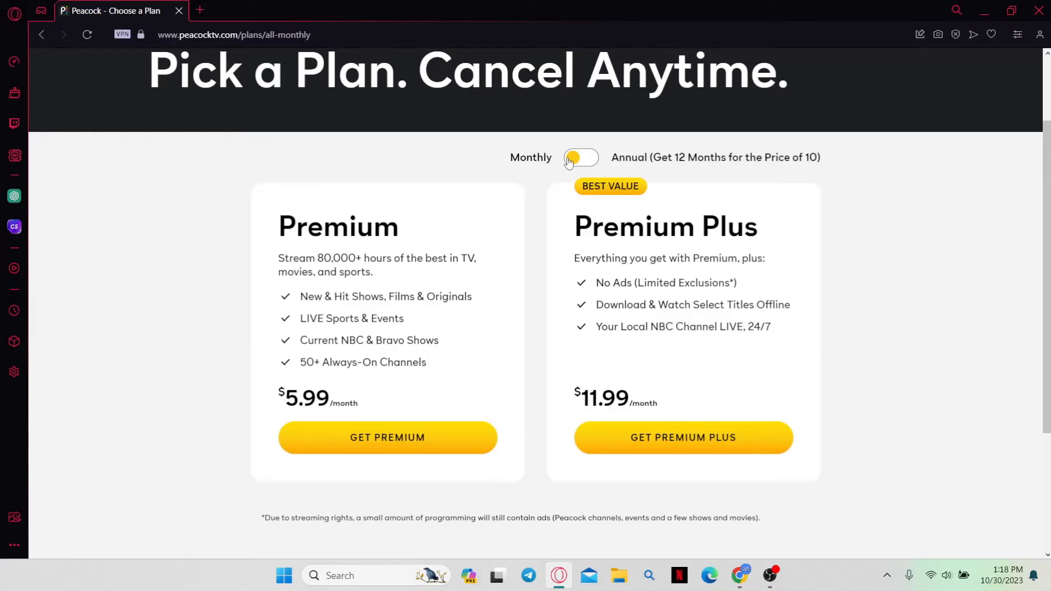
pyautogui.click(580, 157)
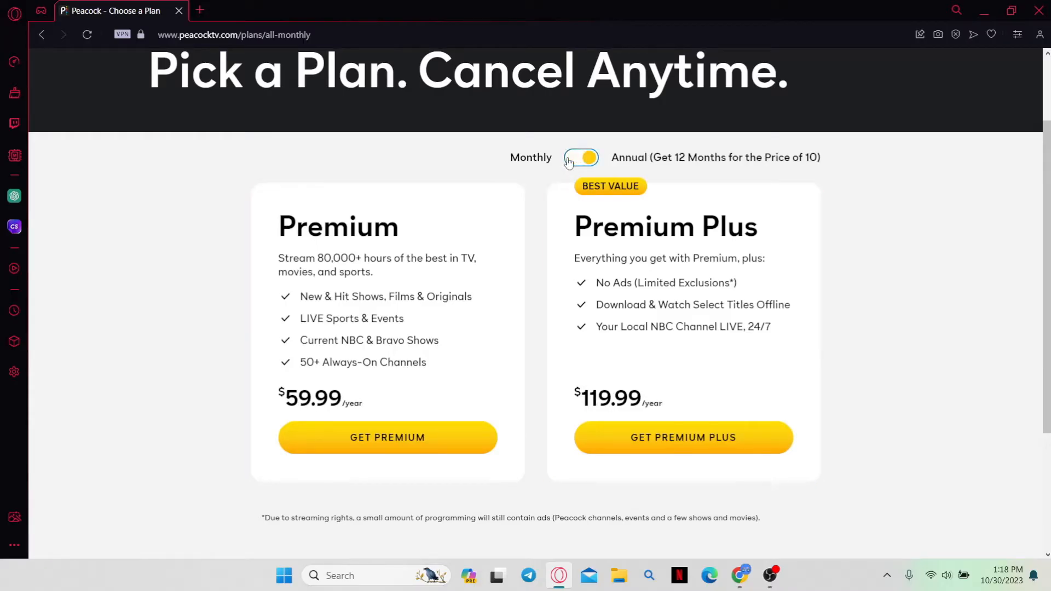
pyautogui.moveTo(683, 436)
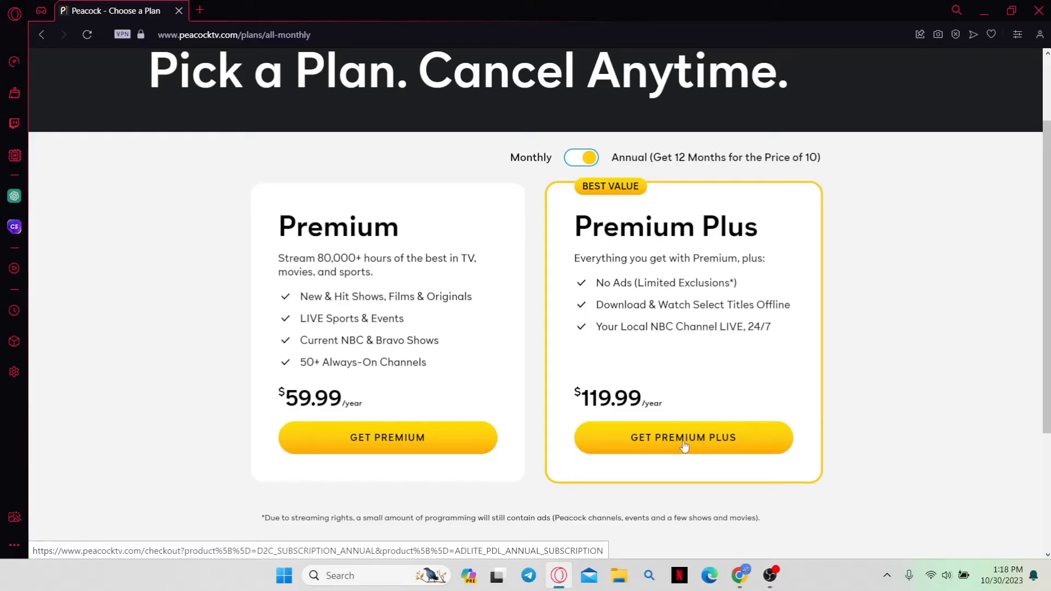
pyautogui.click(682, 436)
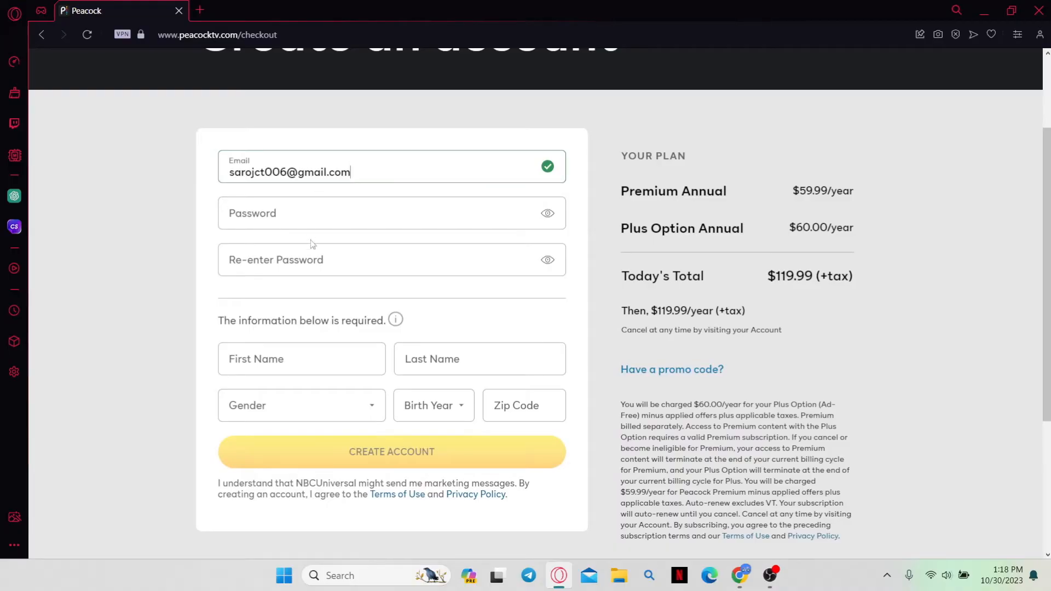
# - Scroll to the account form, enter 'D' in a name field, and set gender to Man
pyautogui.scroll(-3)
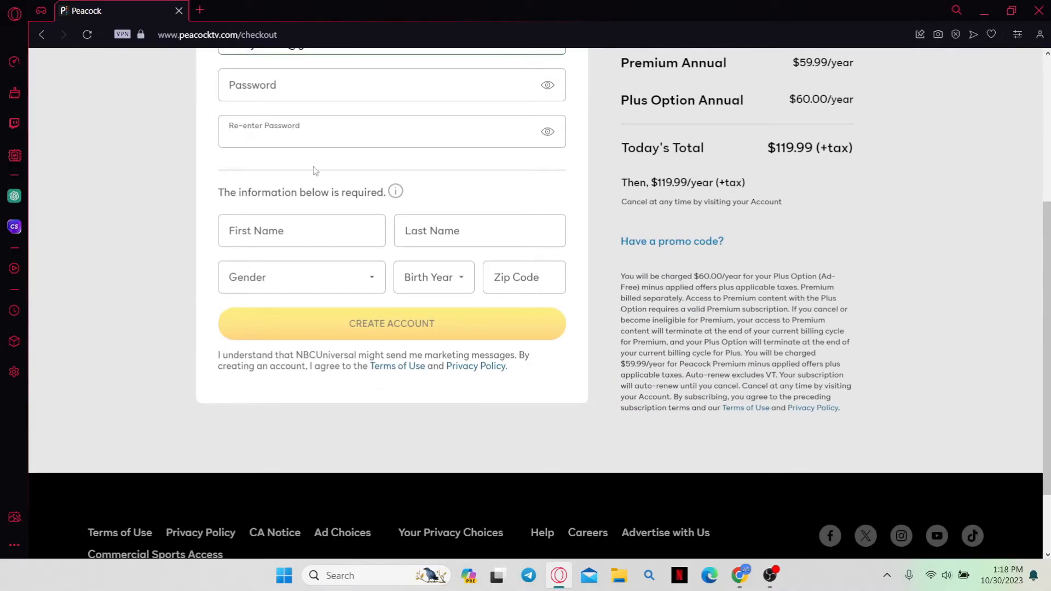
pyautogui.scroll(-3)
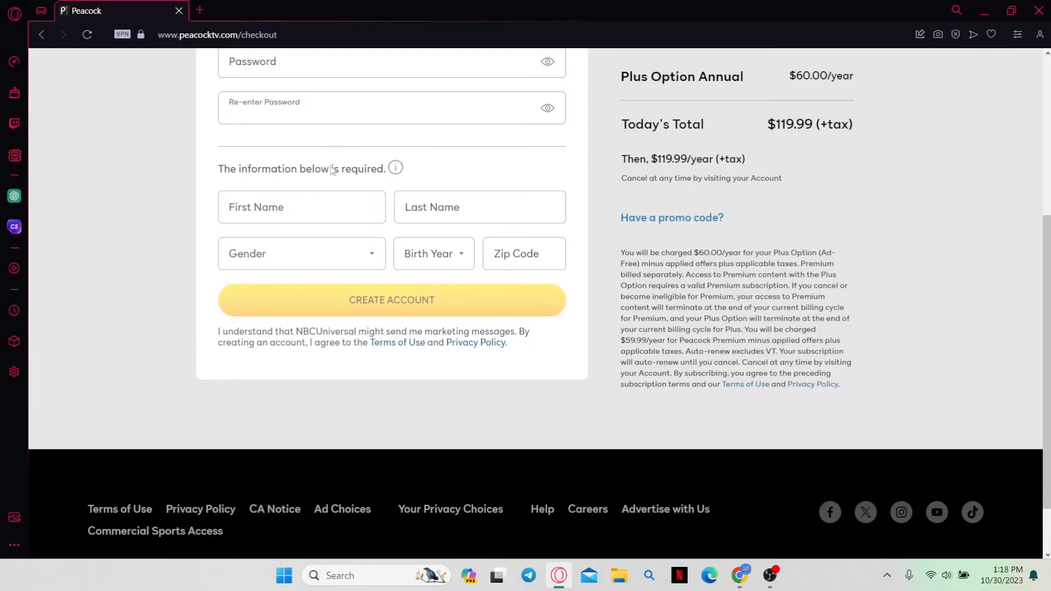
pyautogui.write('D')
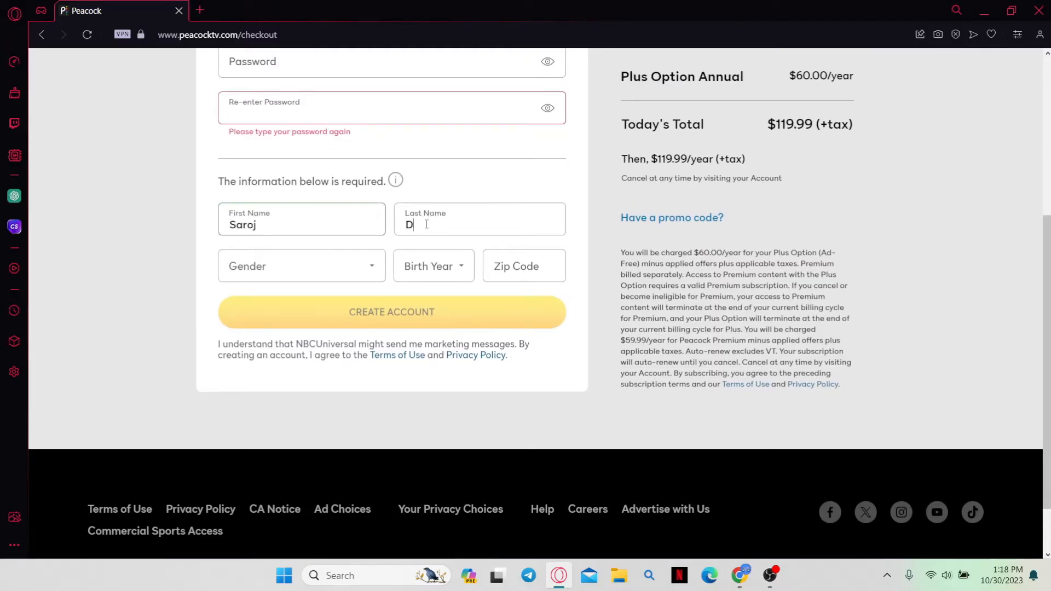
pyautogui.click(301, 266)
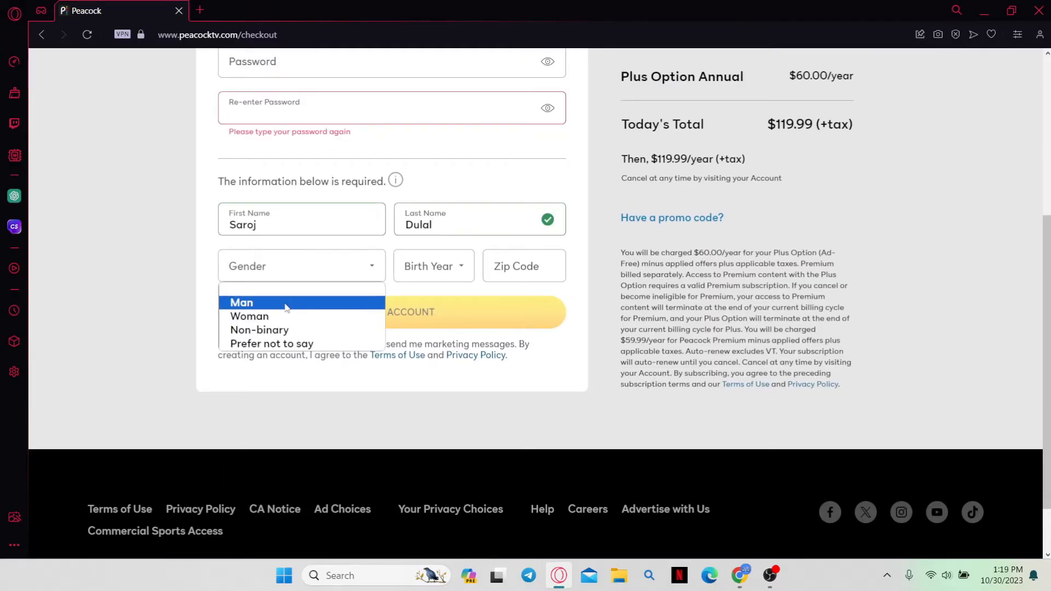
pyautogui.click(241, 302)
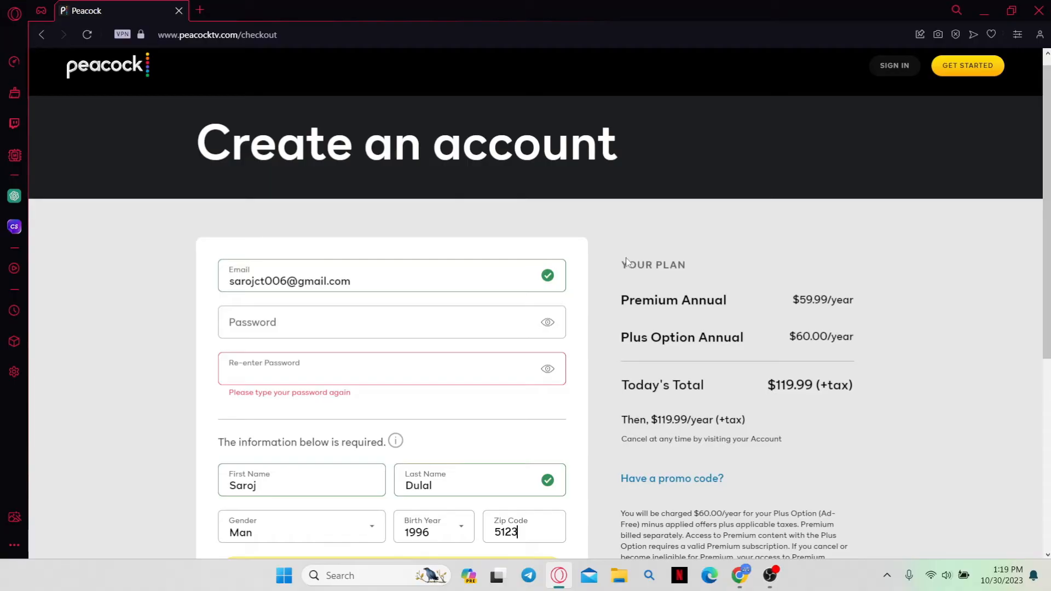
pyautogui.moveTo(621, 259)
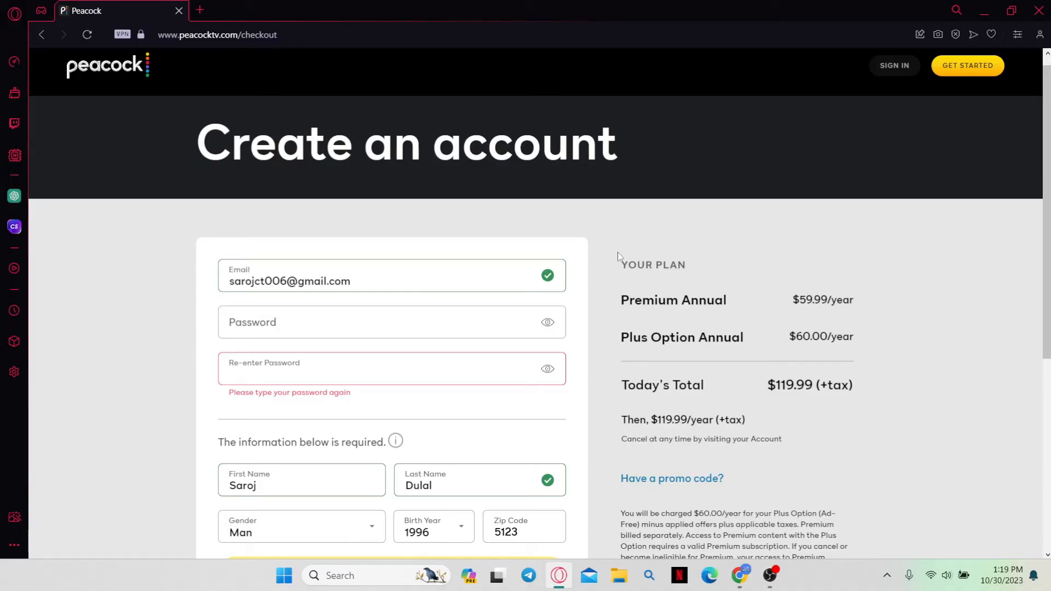
pyautogui.scroll(-3)
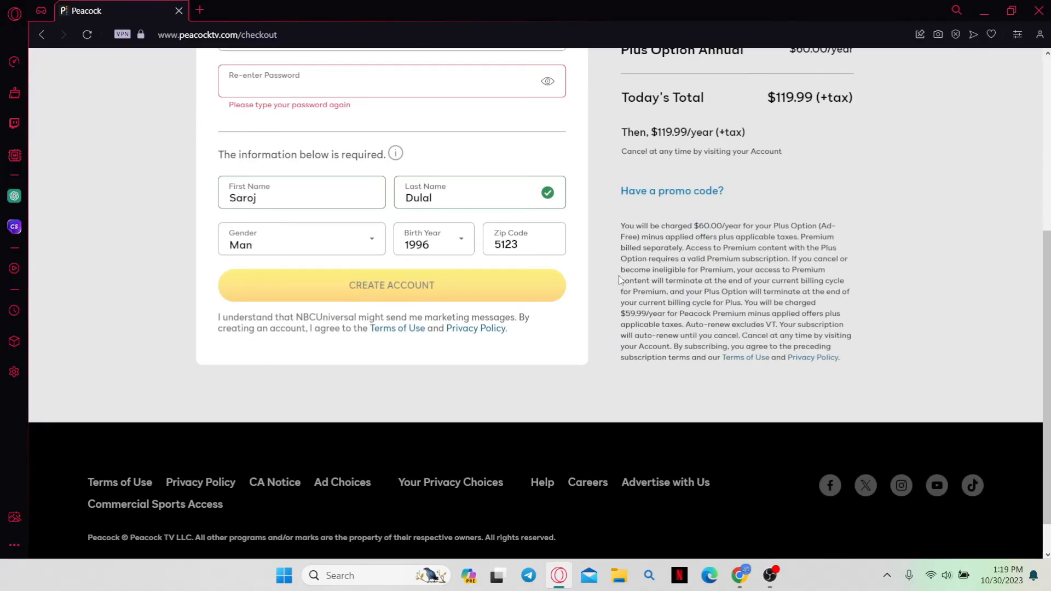
pyautogui.scroll(-3)
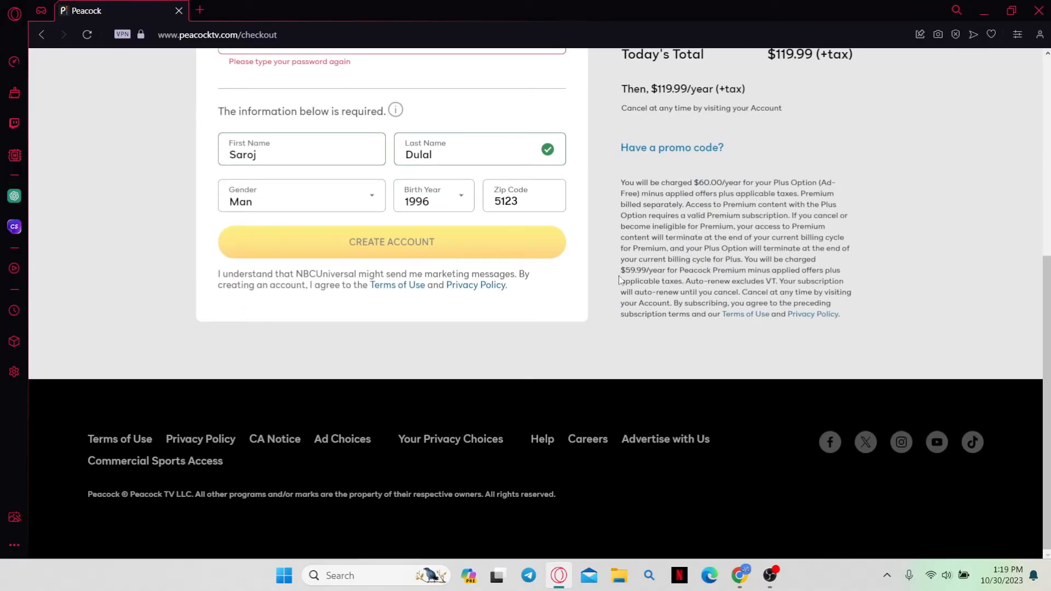